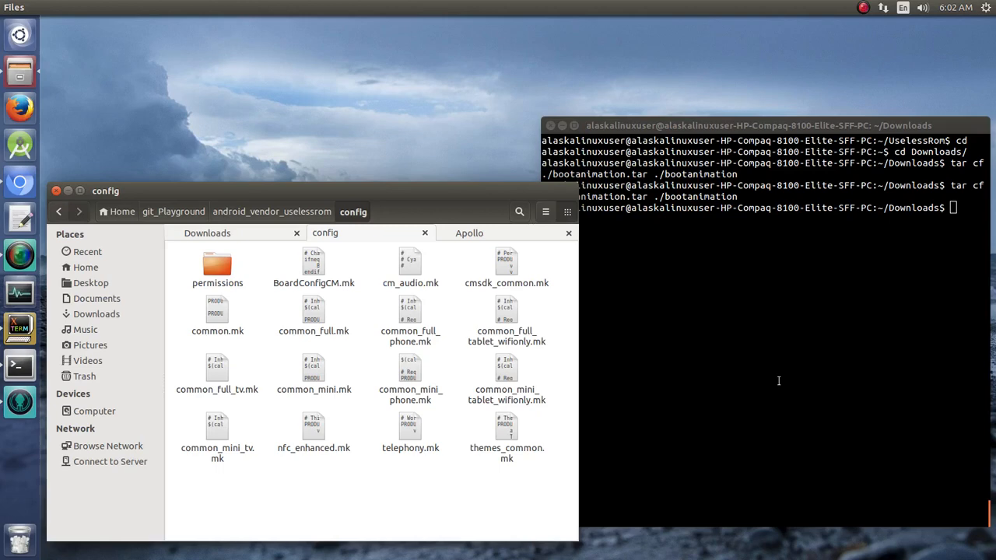
Switch Files to the Apollo app folder showing Android.mk, src, res and assets
click(470, 233)
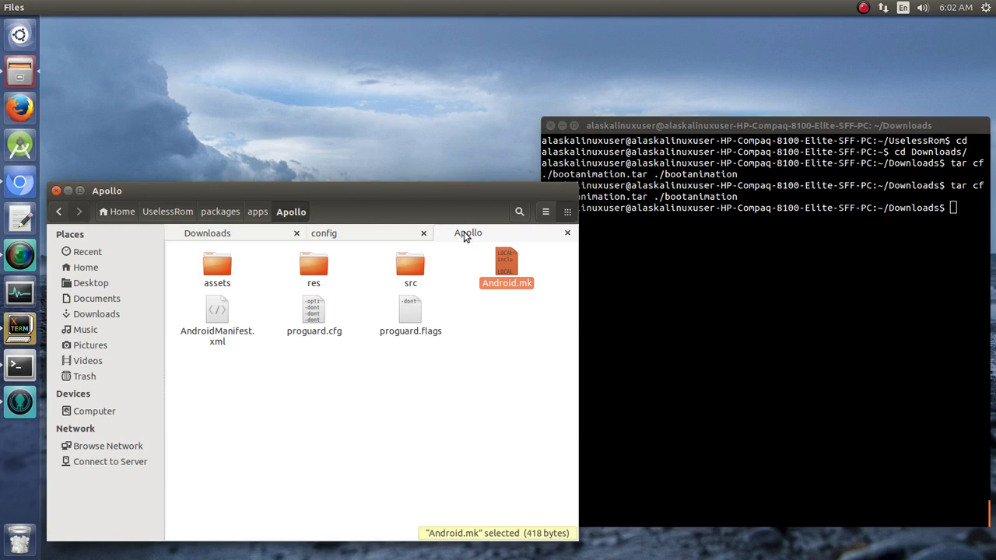
mouse_move(279, 227)
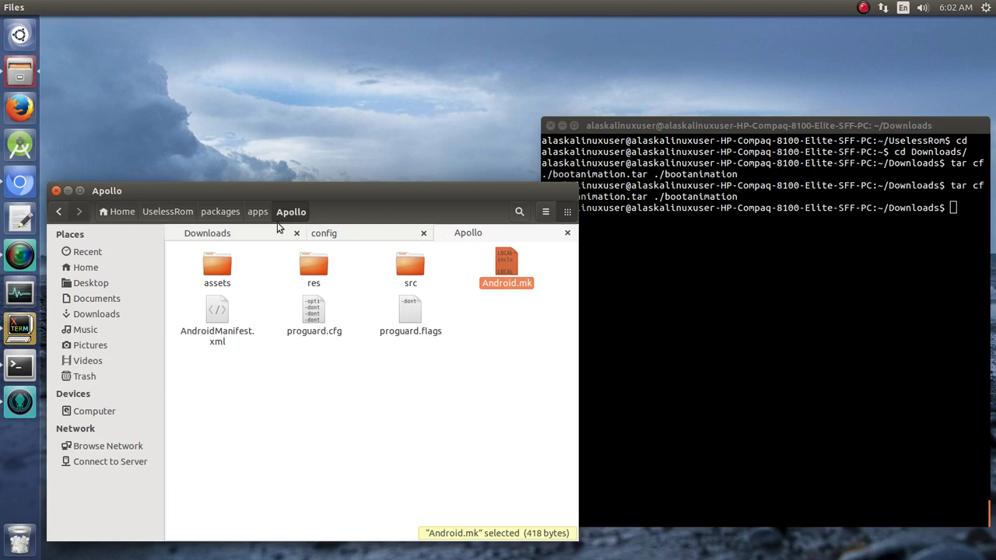
mouse_move(281, 236)
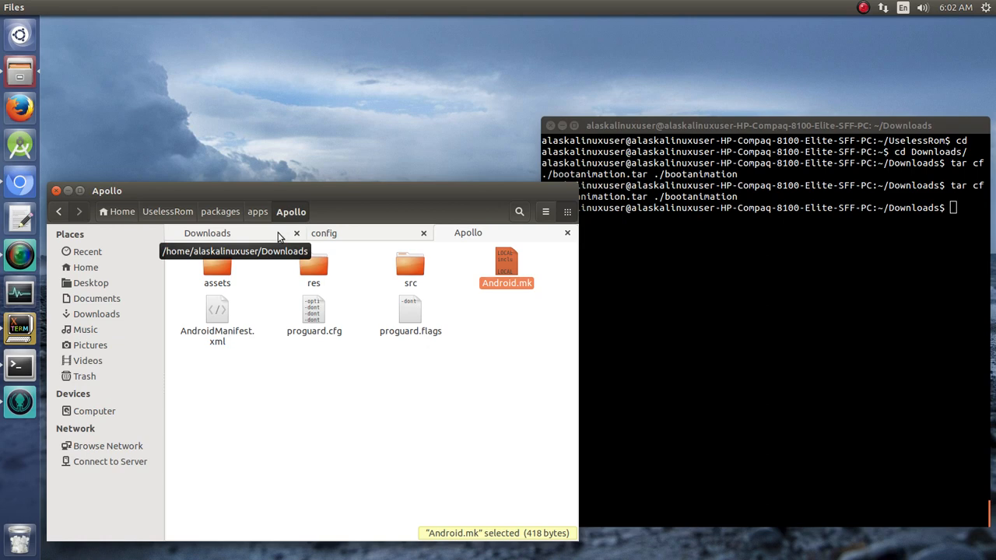
mouse_move(163, 439)
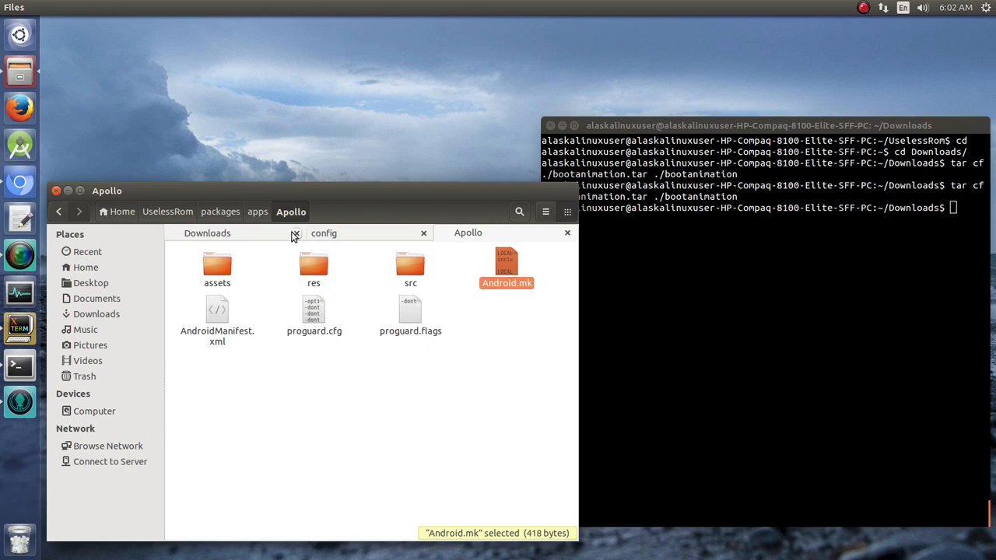
mouse_move(81, 375)
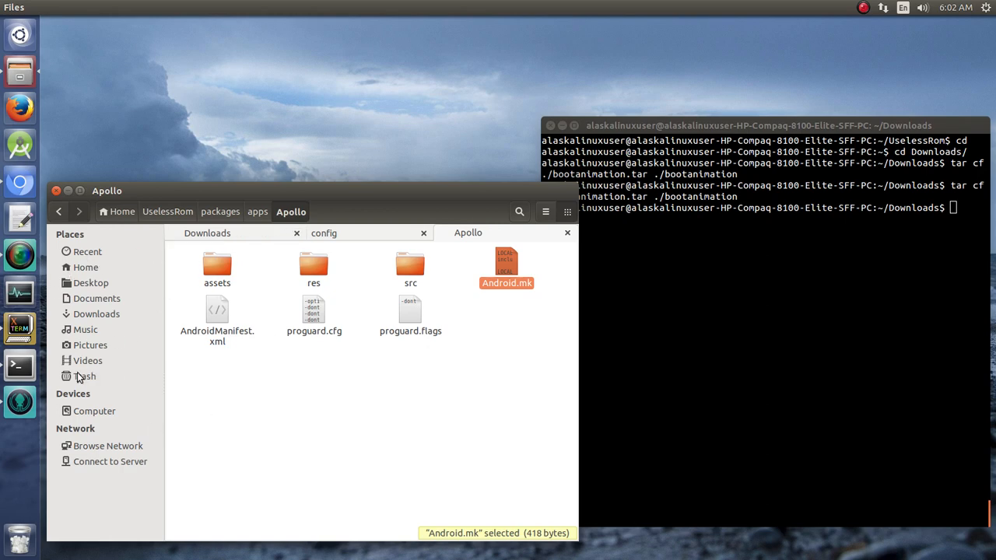
From a new Home view, enter UselessRom/.repo and bring up the actions for manifest.xml
click(86, 268)
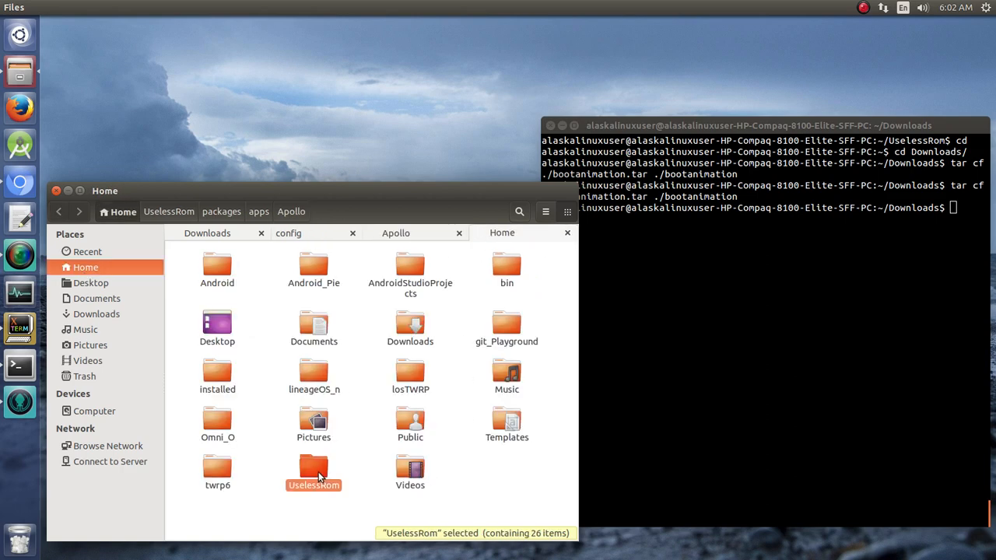
double_click(314, 466)
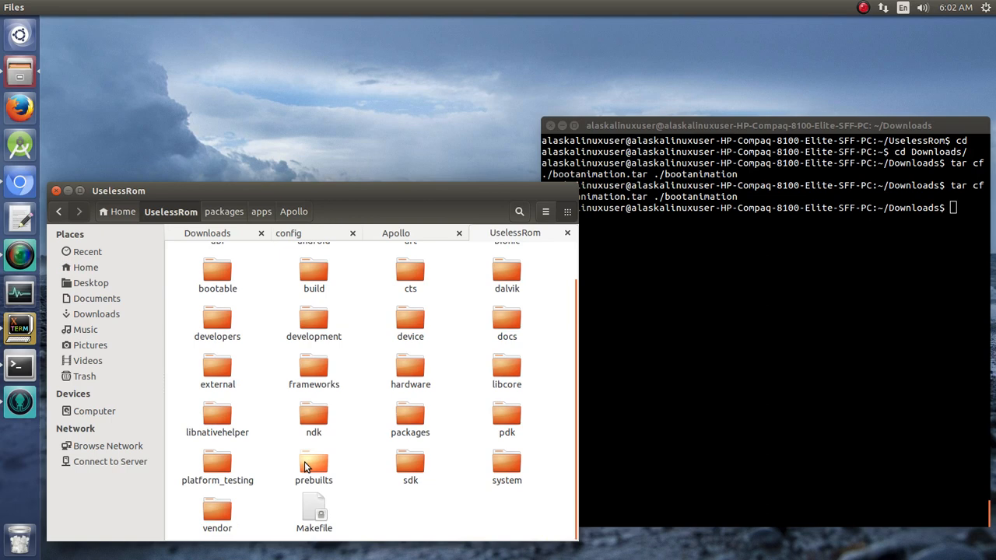
mouse_move(333, 378)
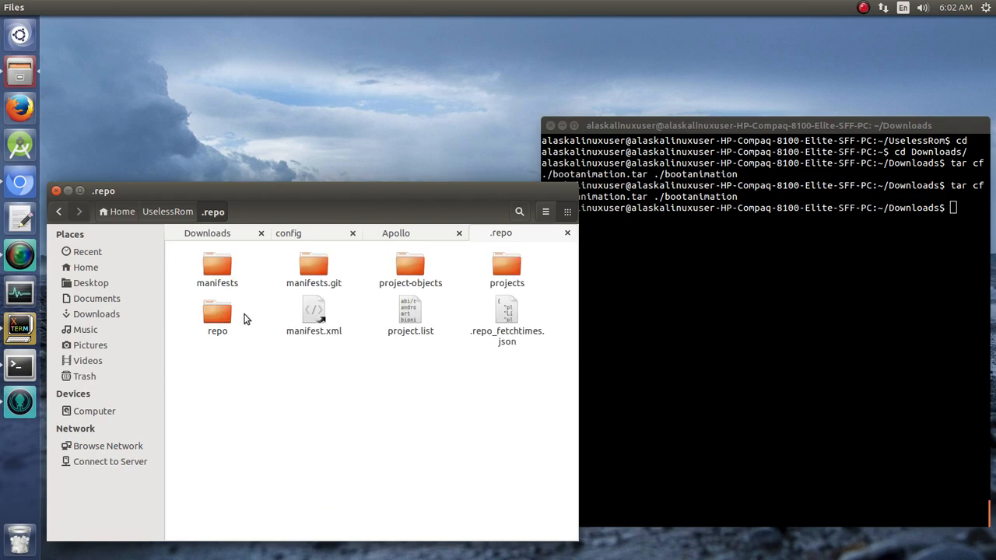
right_click(314, 311)
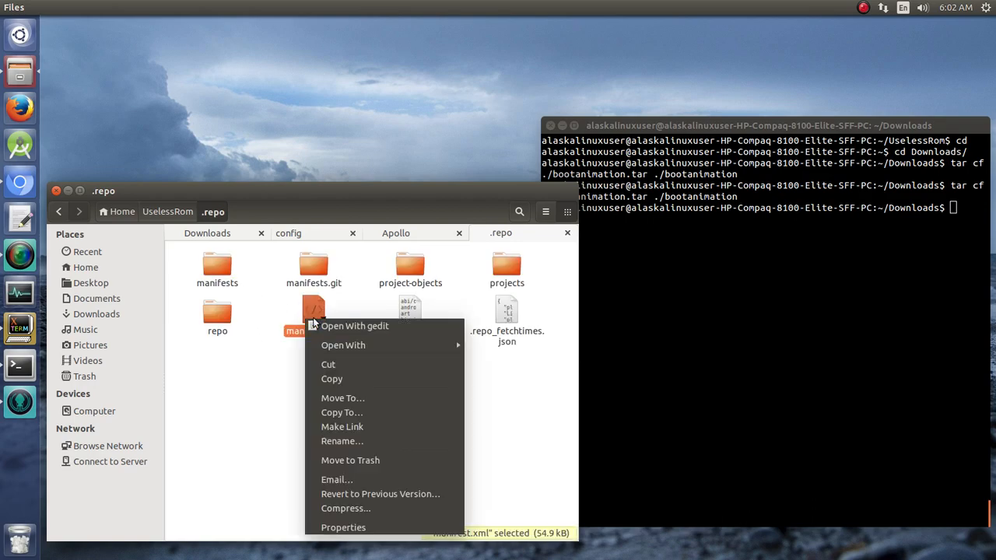
click(355, 326)
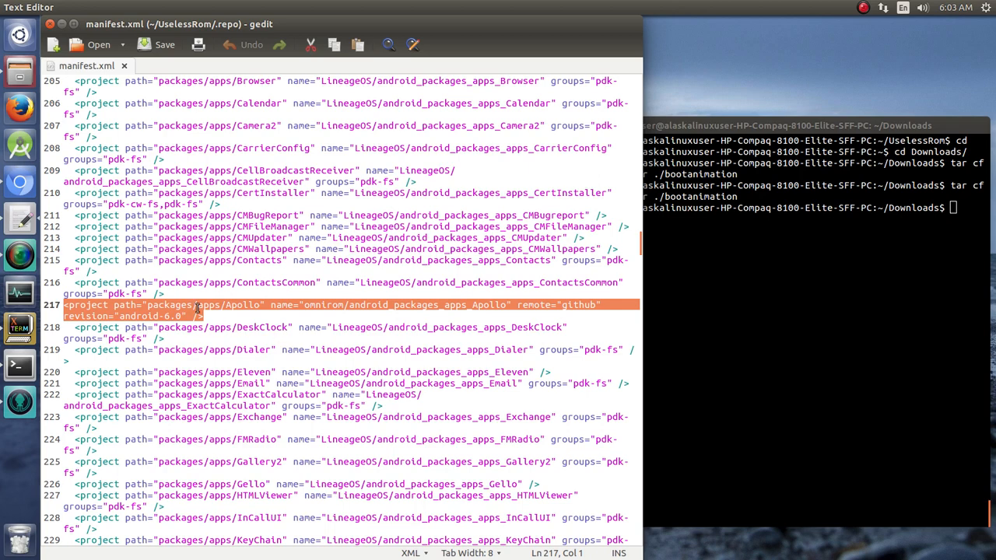
click(228, 319)
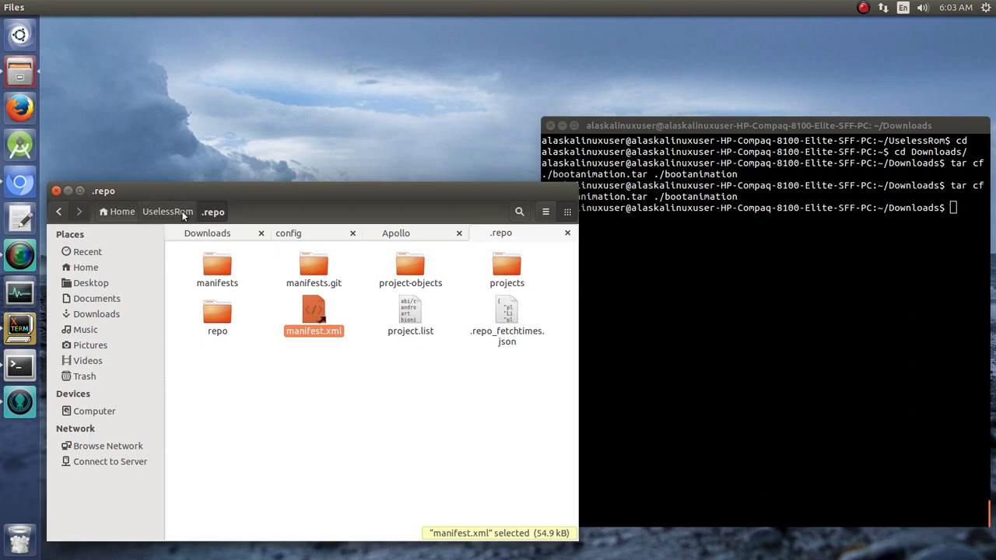
mouse_move(395, 234)
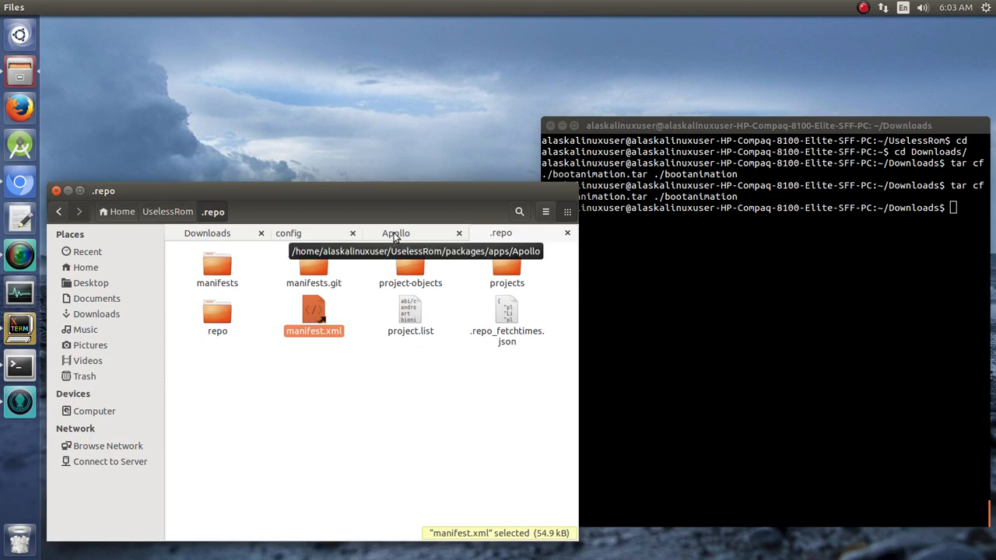
Return to the config folder via android_vendor_uselessrom
click(323, 233)
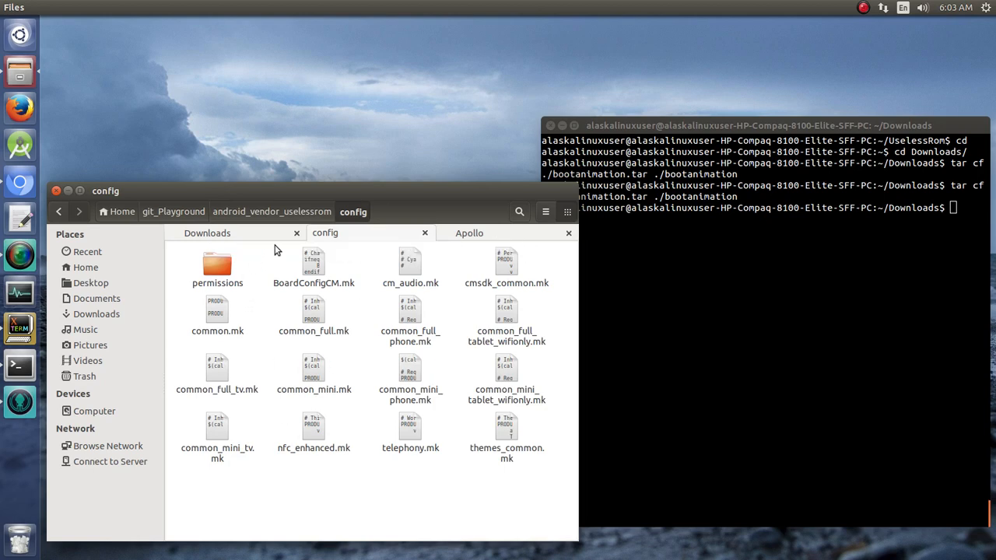
click(271, 211)
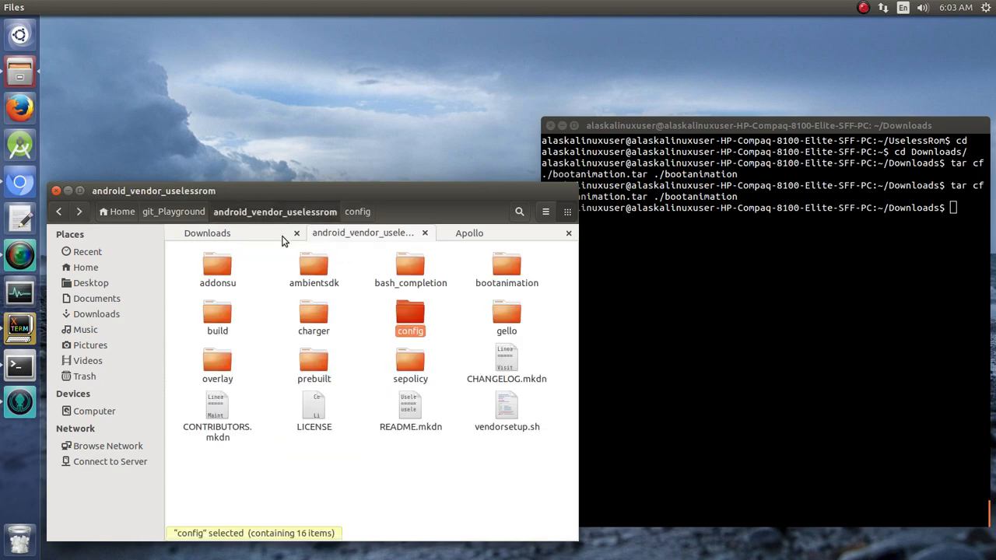
double_click(411, 311)
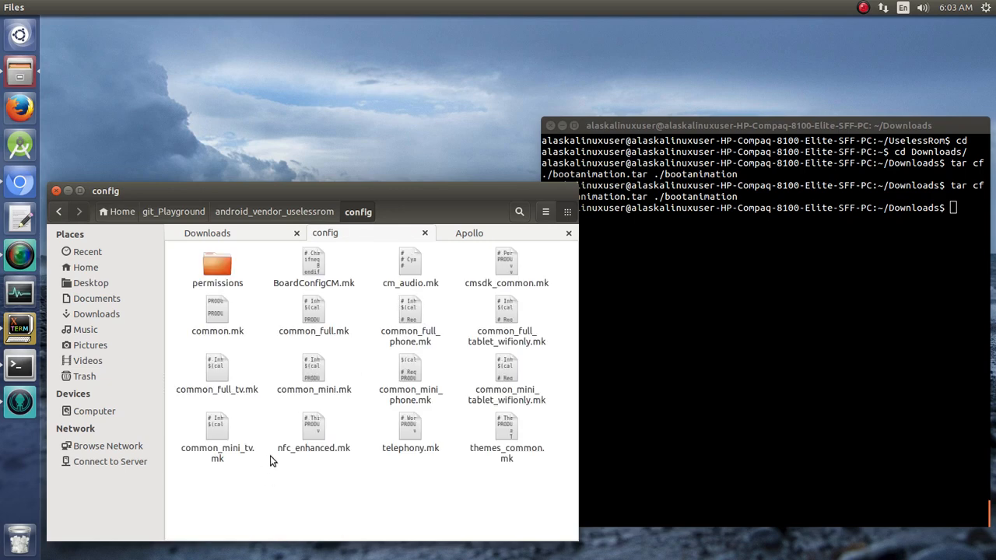
mouse_move(464, 370)
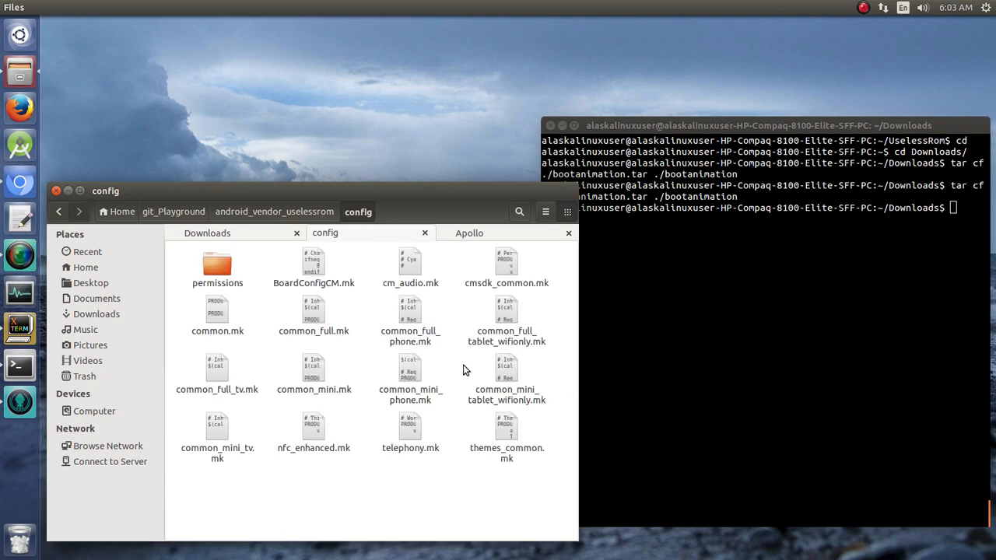
Look through common_full_tablet_wifionly, common_full_phone, common_mini_phone, common_mini and common_full_tv makefiles
click(411, 315)
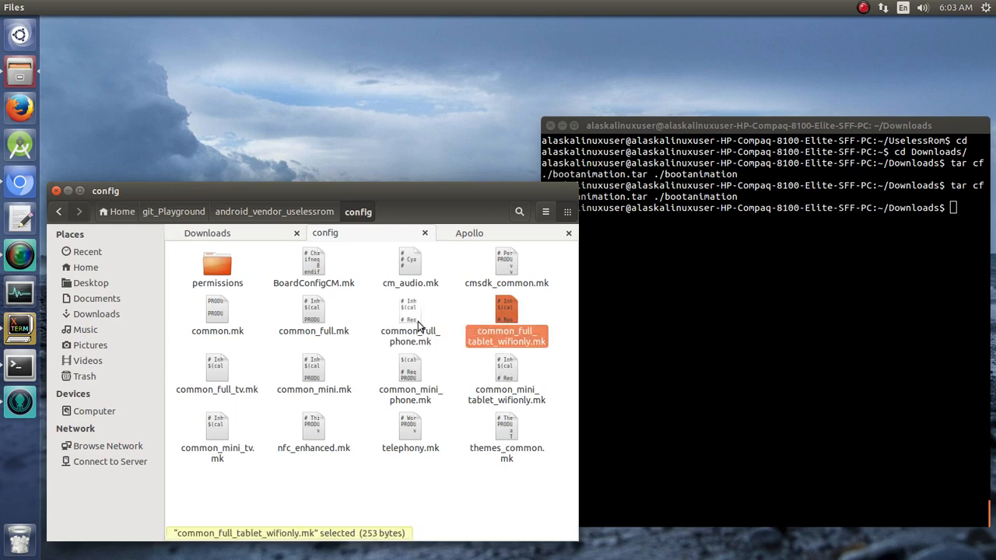
click(411, 318)
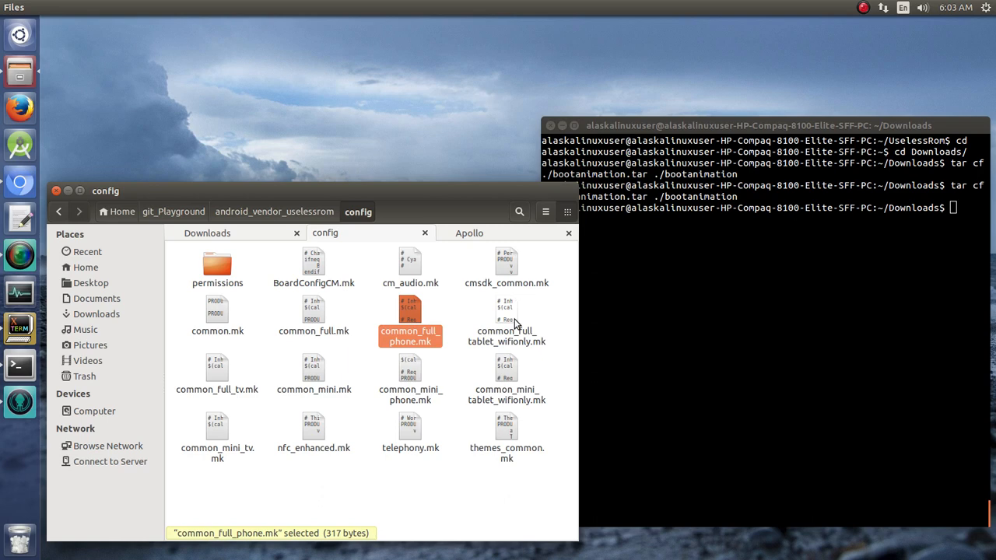
click(507, 308)
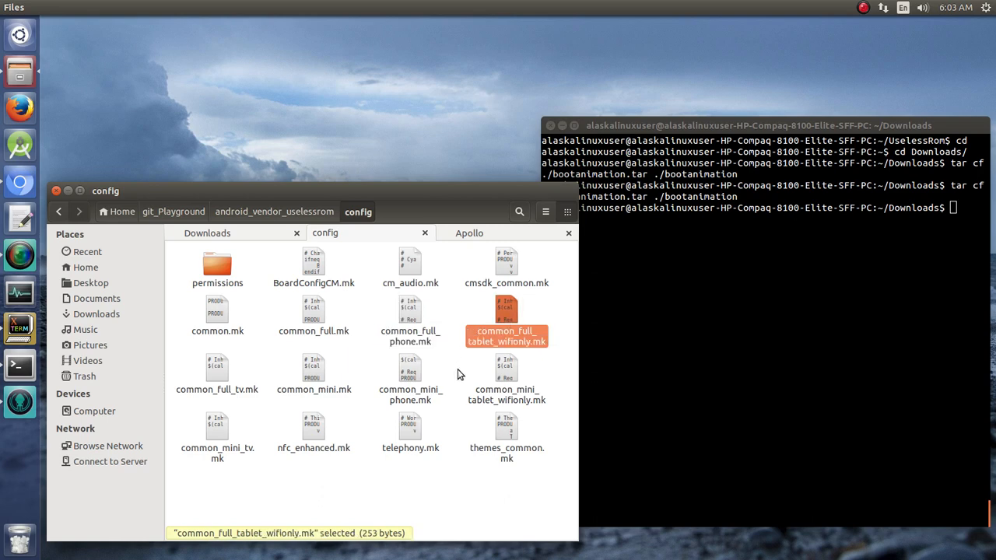
click(410, 373)
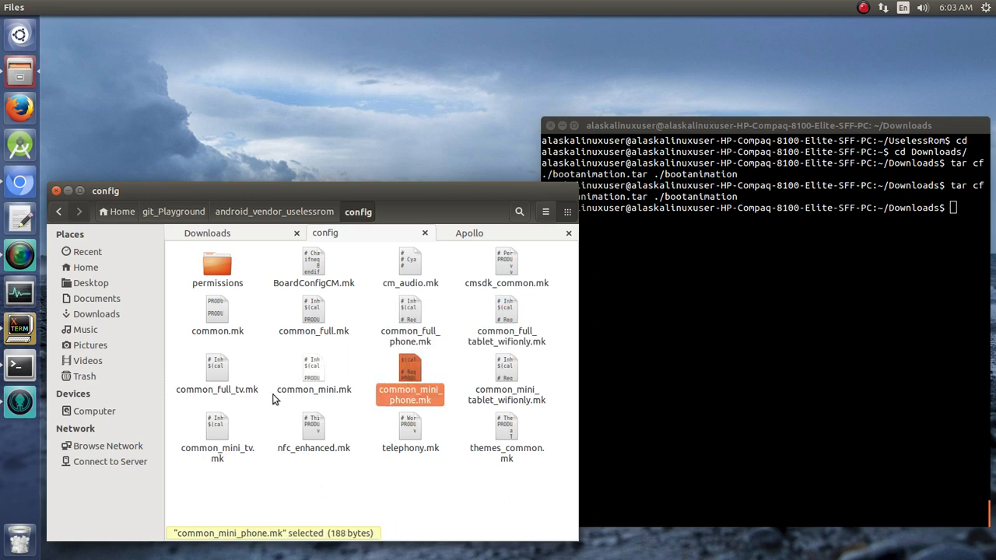
click(315, 373)
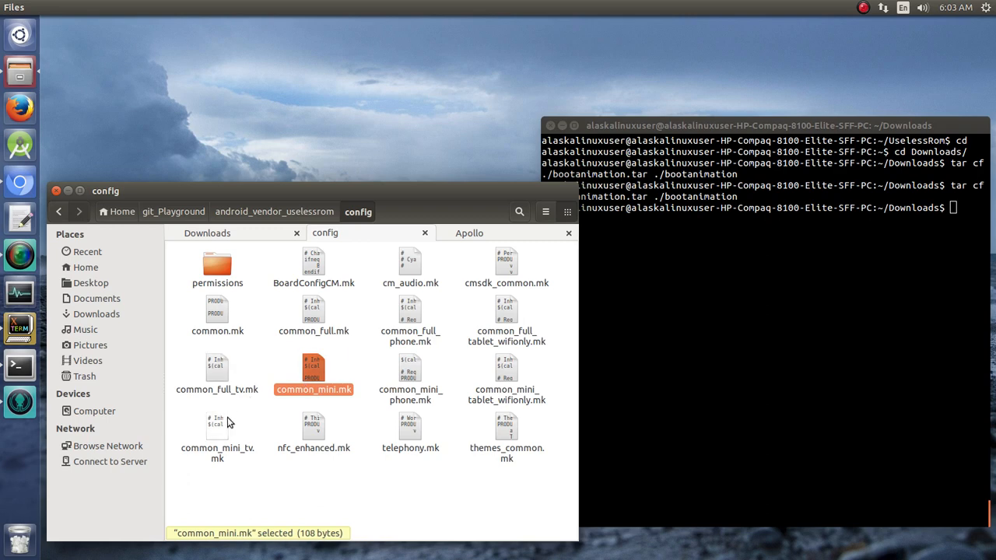
click(217, 373)
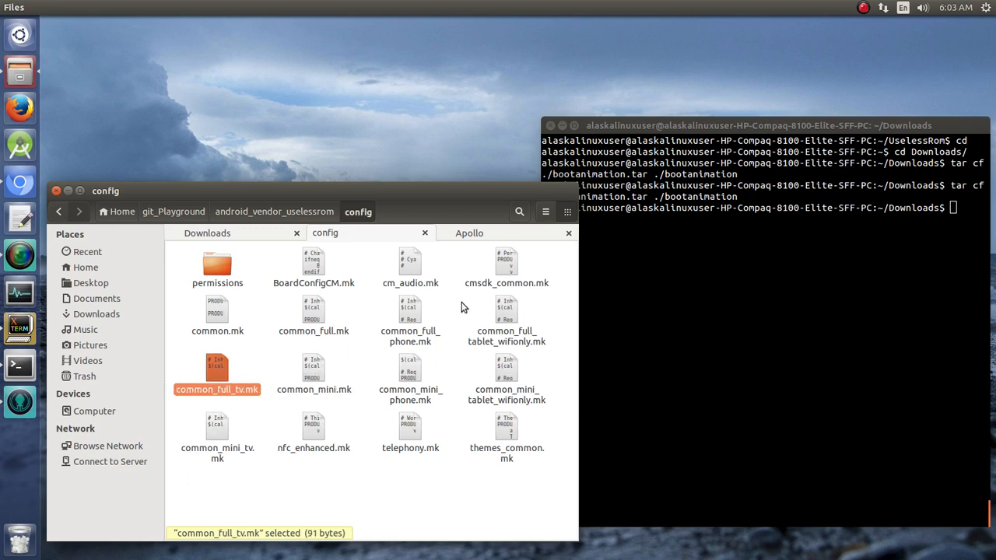
mouse_move(274, 356)
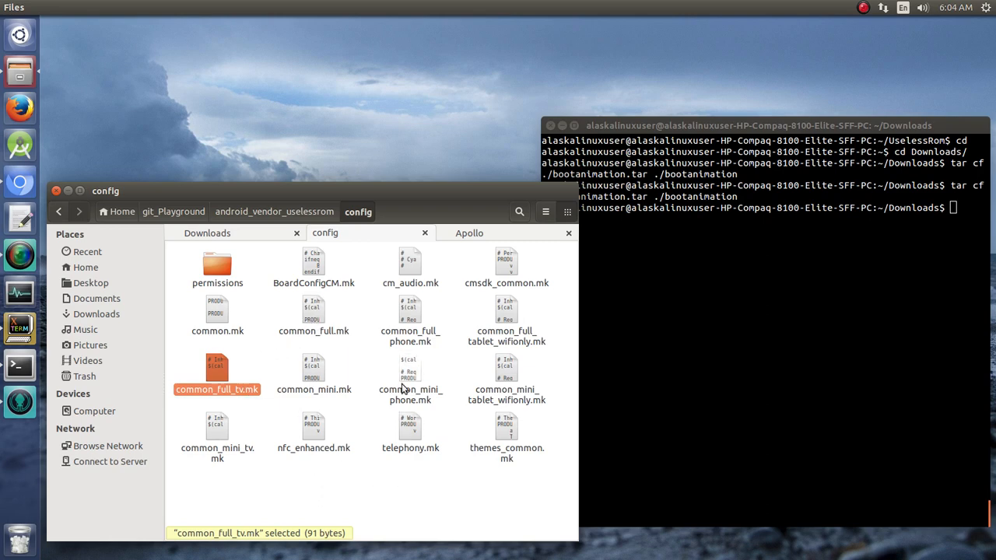
mouse_move(507, 378)
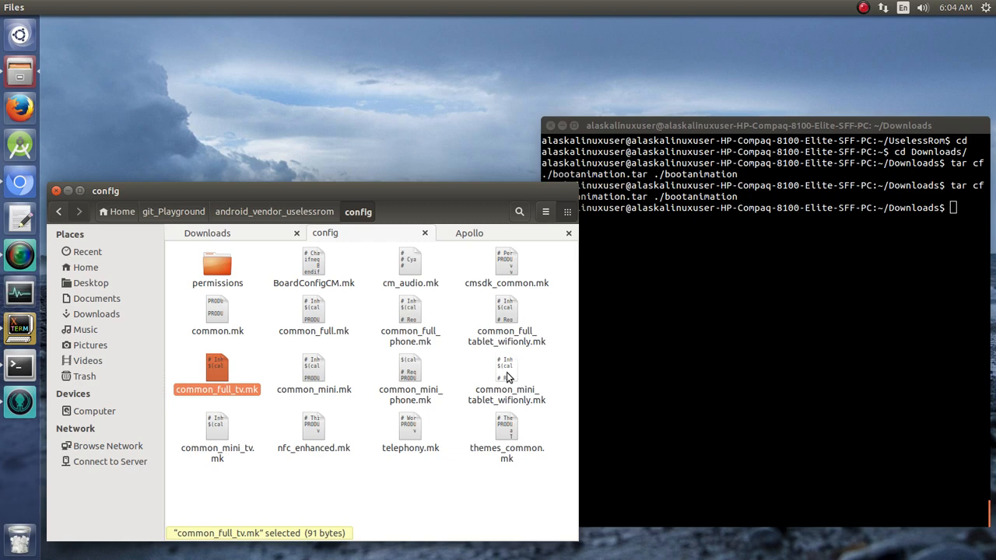
Load common_mini_tablet_wifionly.mk, common_mini.mk and common.mk into gedit tabs
double_click(508, 381)
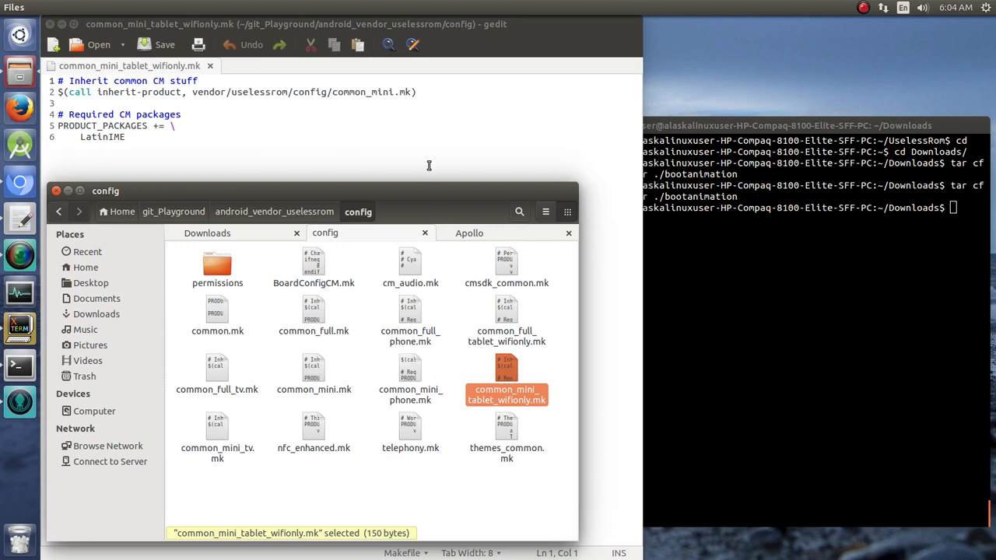
drag(106, 190, 333, 206)
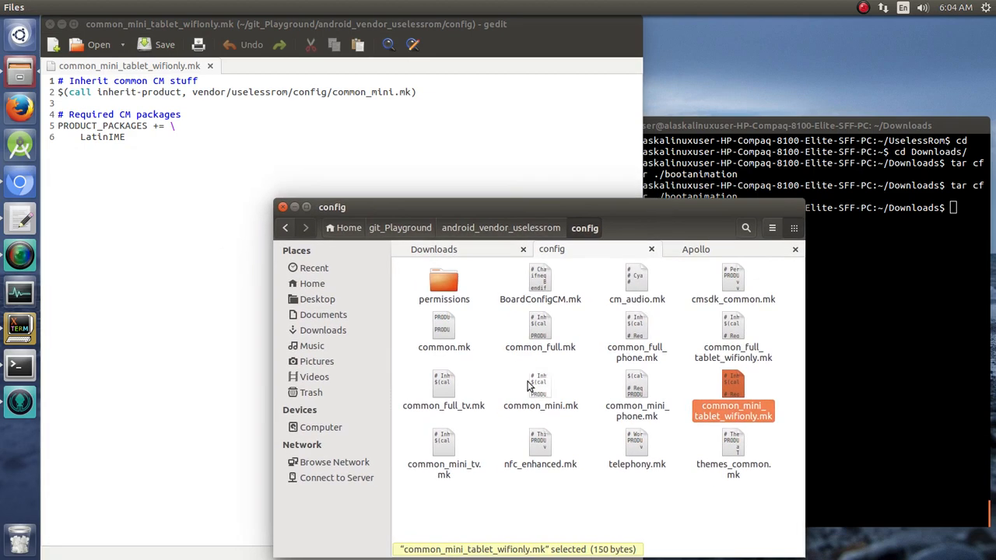
double_click(540, 386)
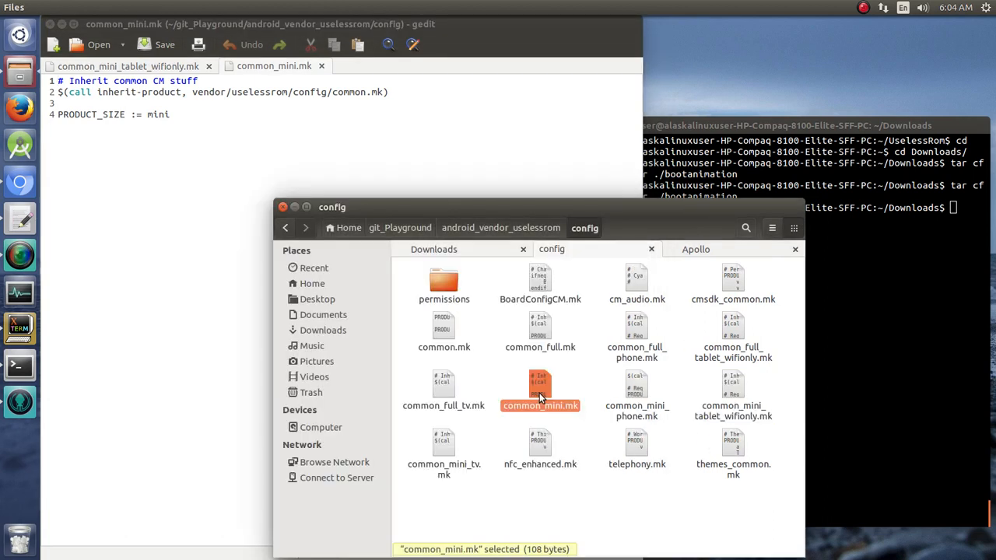
click(443, 327)
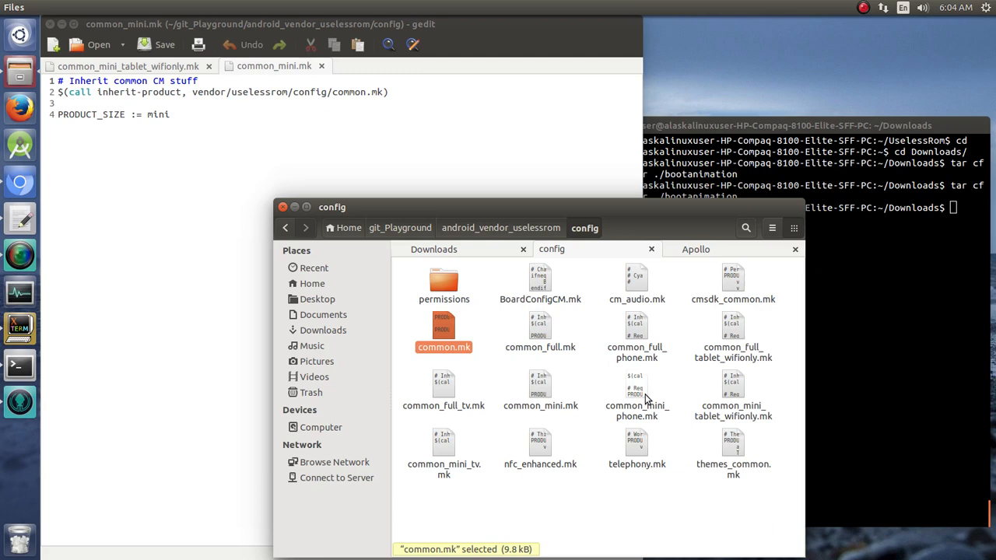
double_click(636, 392)
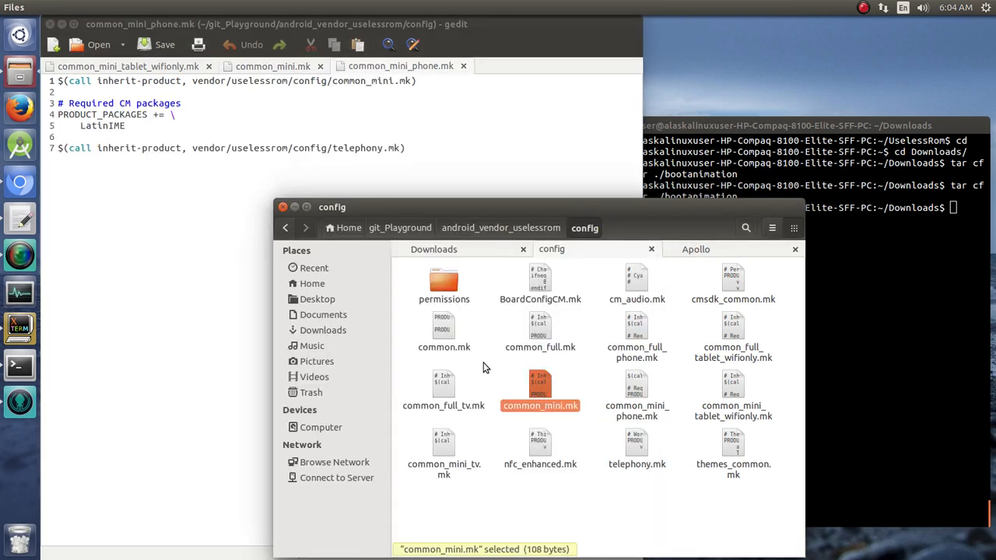
Load common_full_tv.mk, common_full.mk and common_full_phone.mk, then bring common.mk forward
double_click(444, 389)
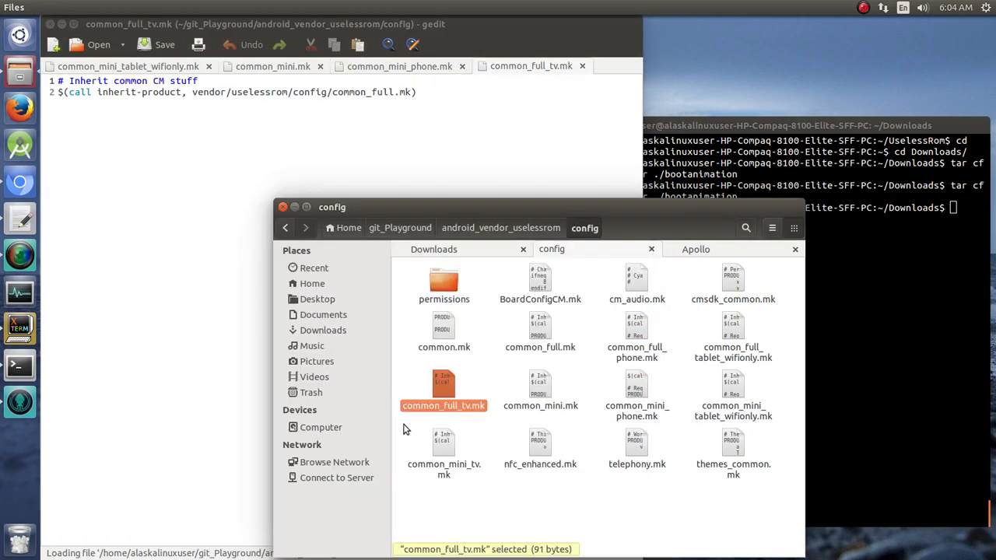
click(540, 327)
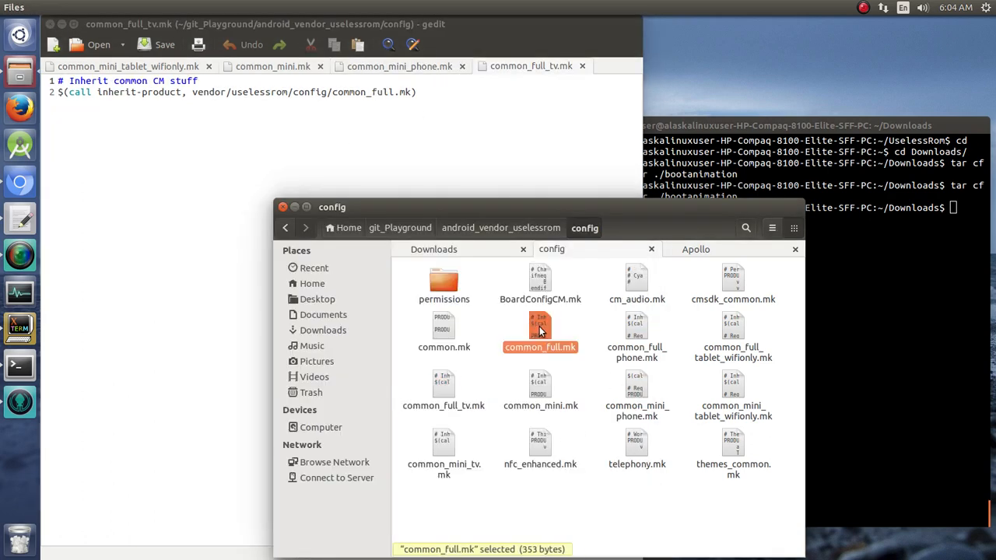
double_click(540, 327)
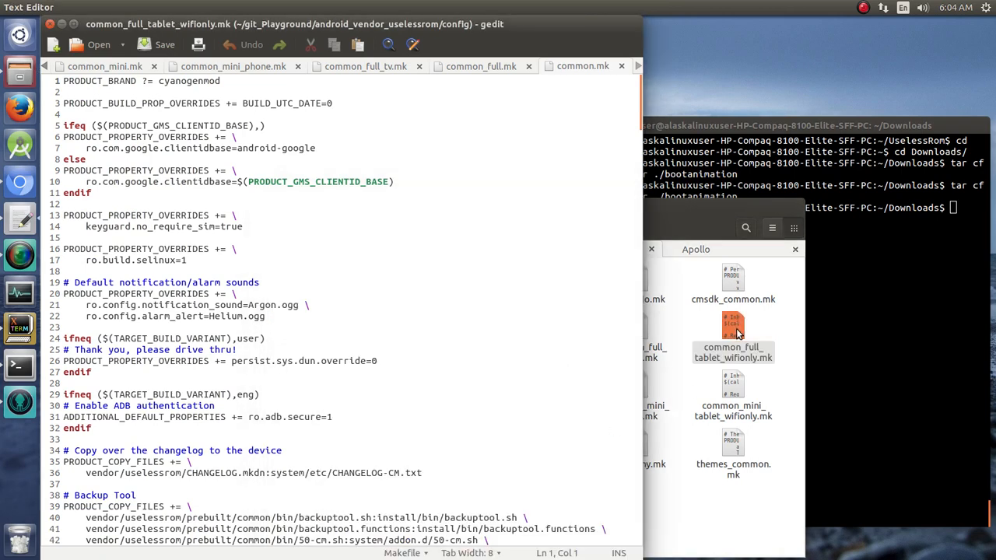
double_click(733, 325)
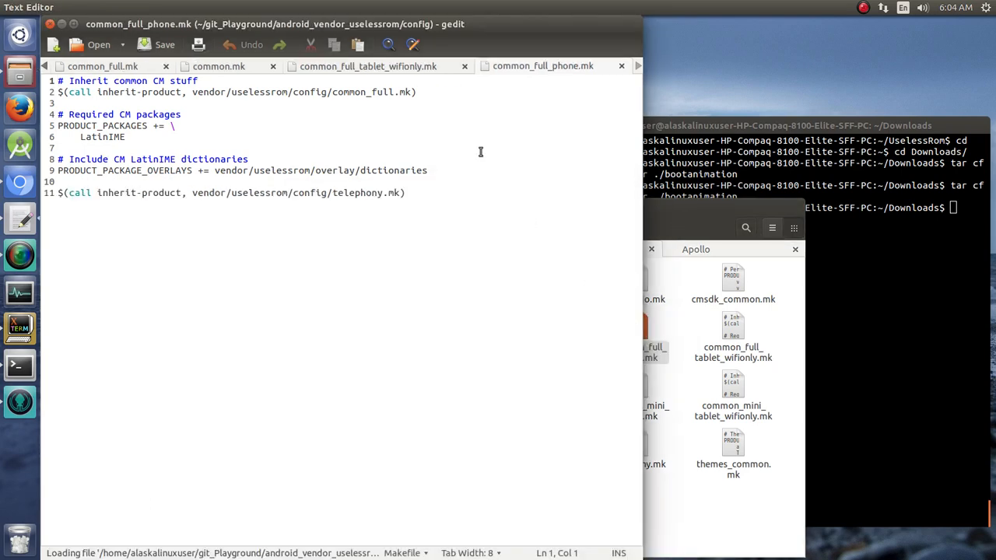
click(636, 342)
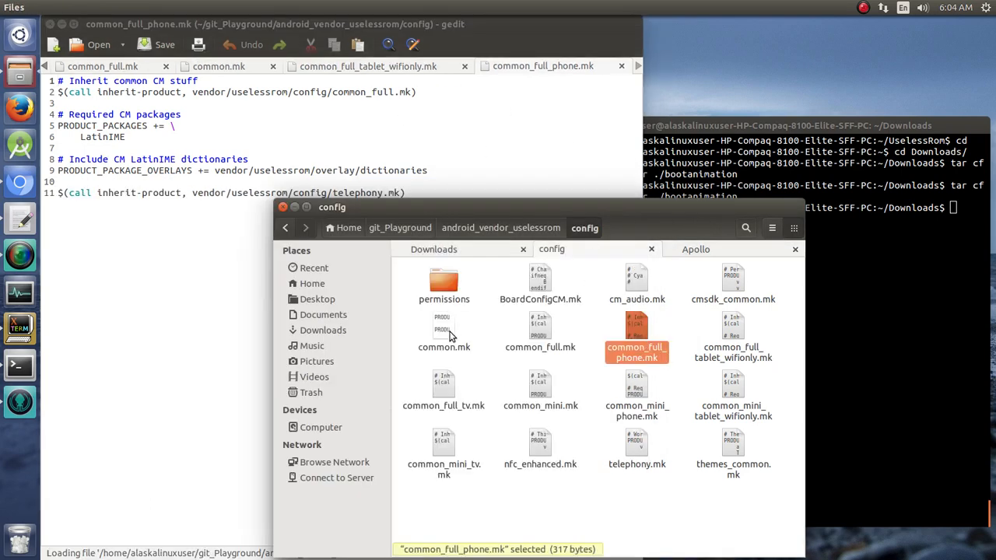
click(443, 335)
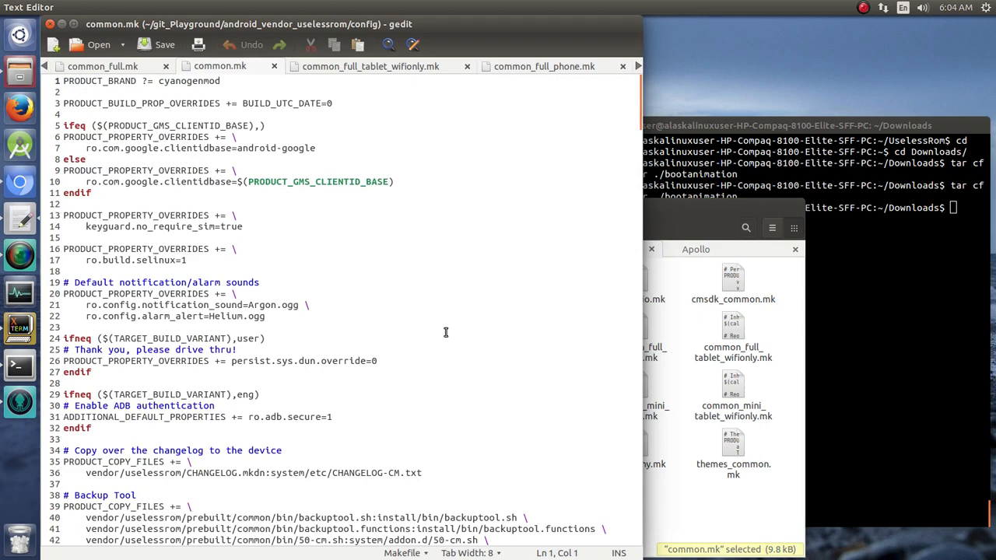
Scroll common.mk down to the '# Required CM packages' and 'PRODUCT_PACKAGES += \' header lines
scroll(down, 3)
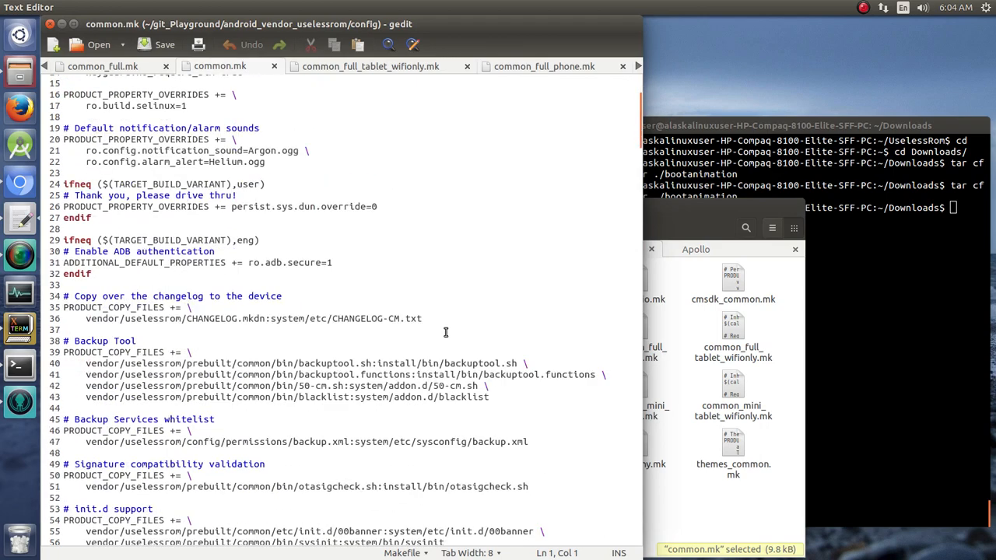
scroll(down, 3)
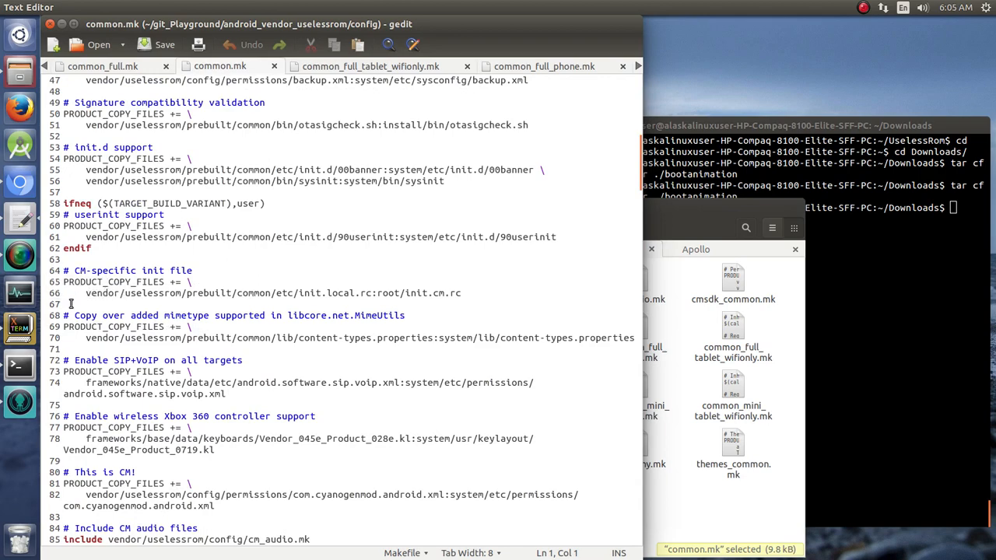
scroll(down, 3)
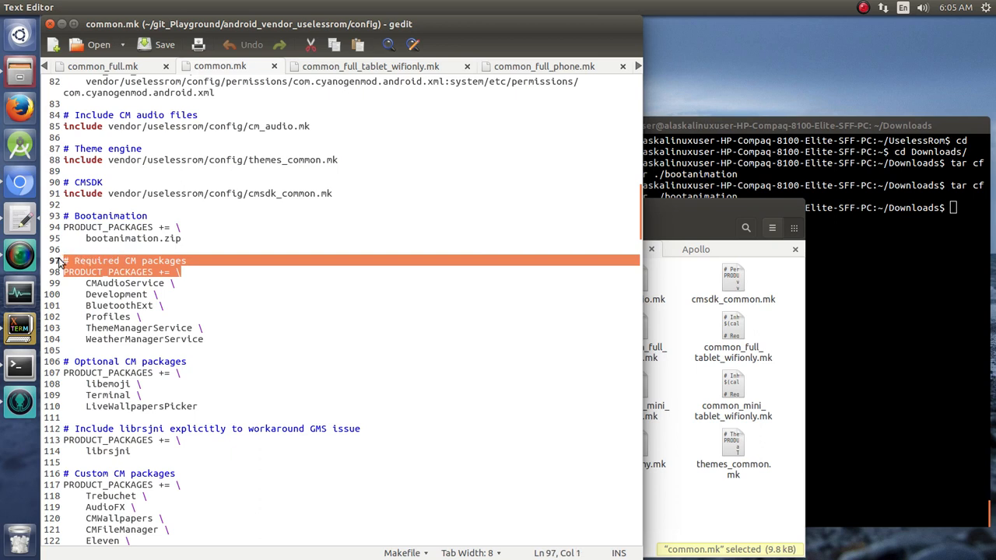
mouse_move(228, 315)
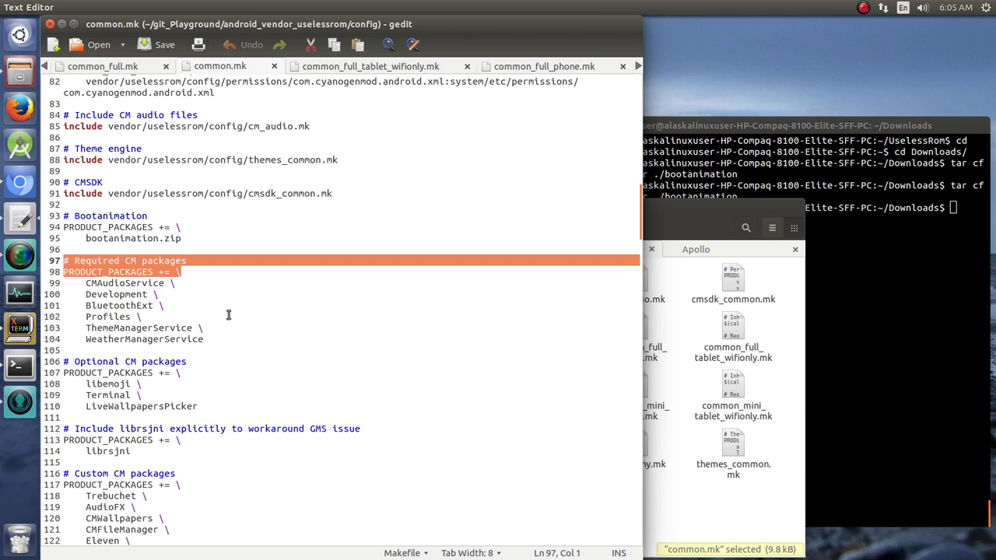
Add a '# Required UselessRom packages' block with PRODUCT_PACKAGES listing Apollo, and save common.mk
click(226, 339)
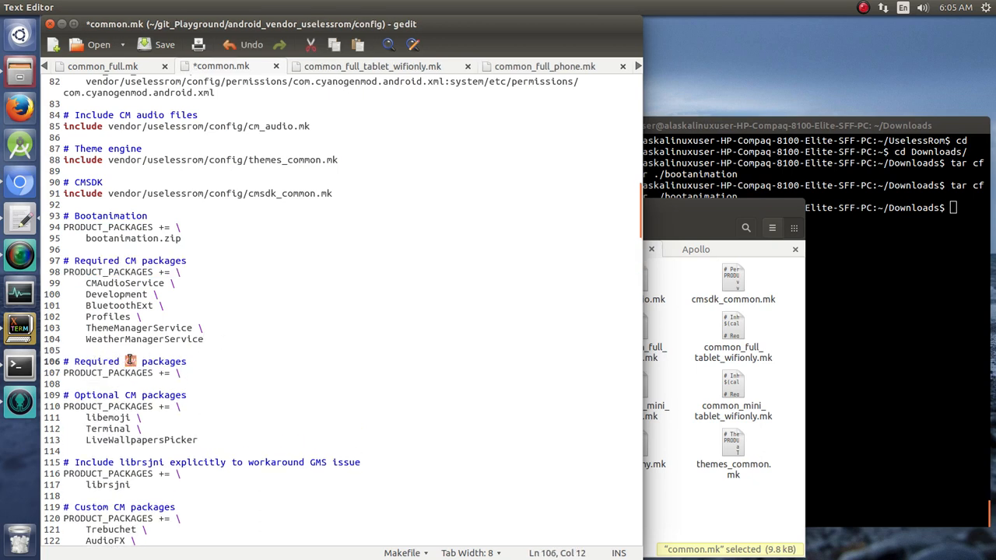
text(UselessRom)
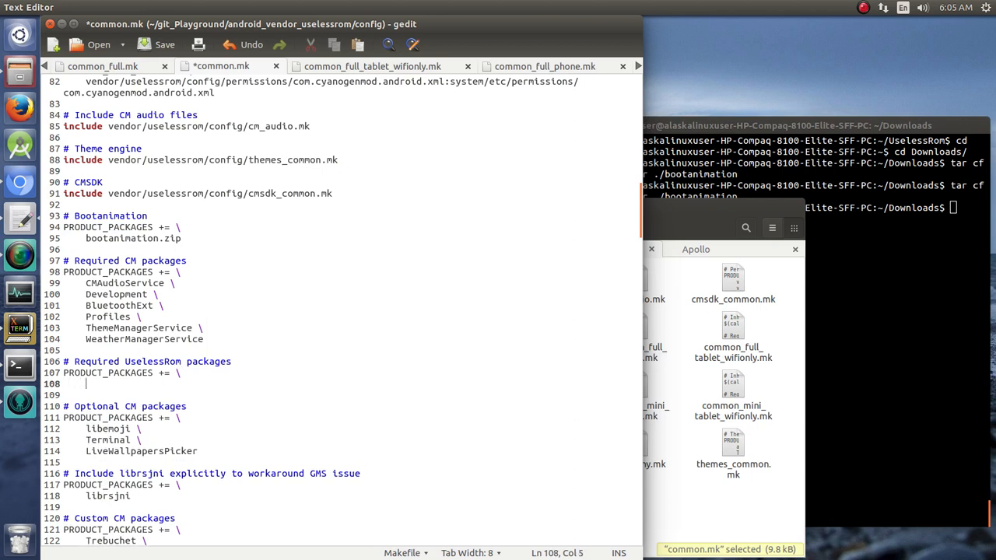
text(Apo)
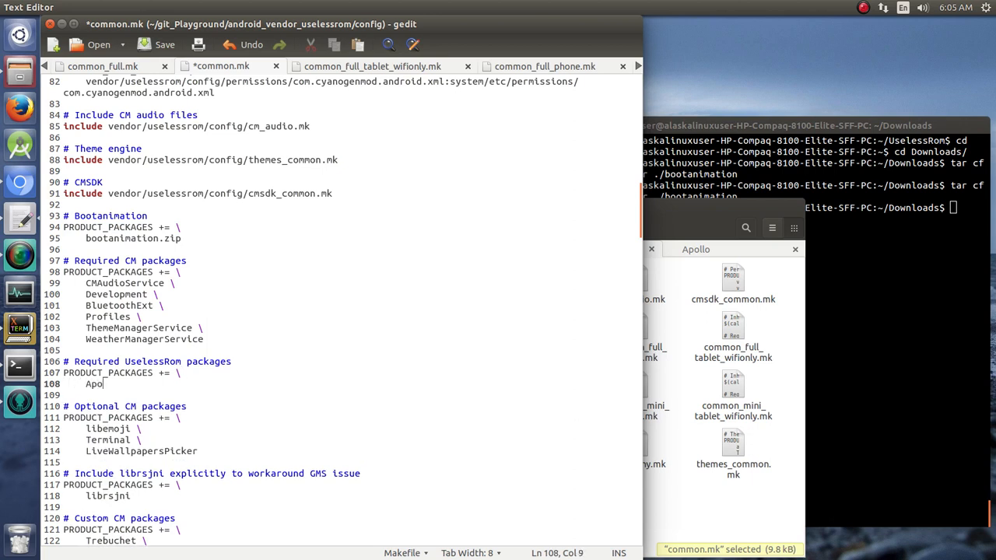
text(llo)
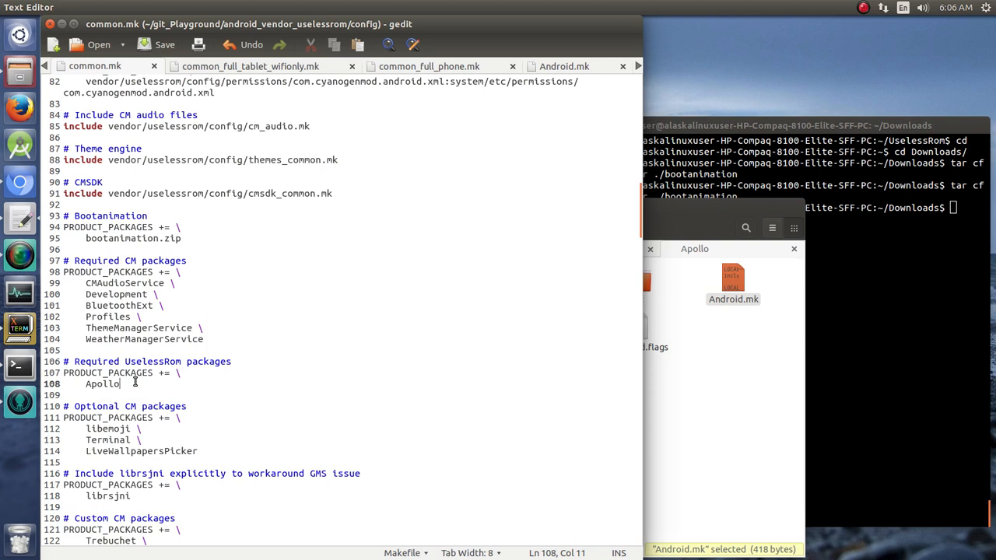
mouse_move(158, 395)
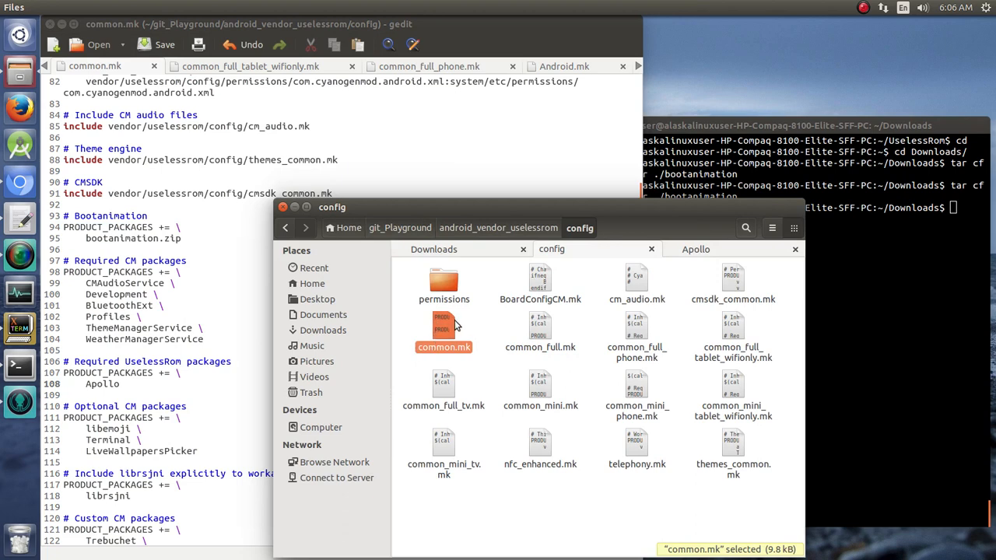
mouse_move(737, 330)
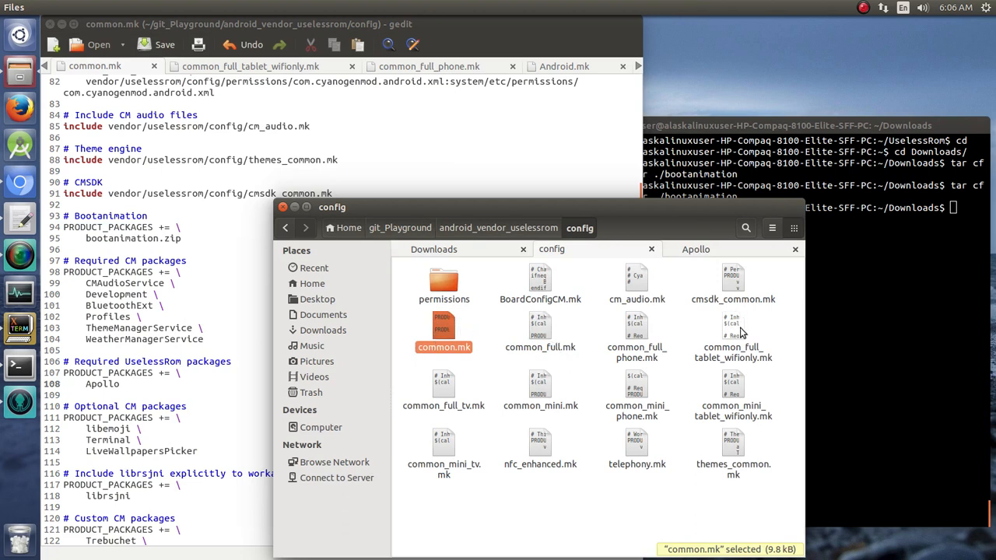
mouse_move(539, 322)
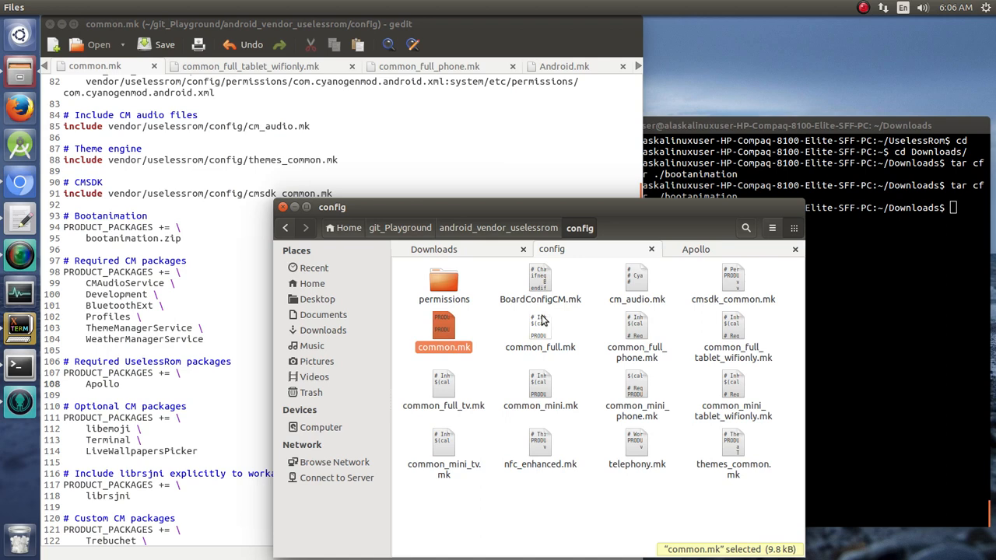
mouse_move(750, 389)
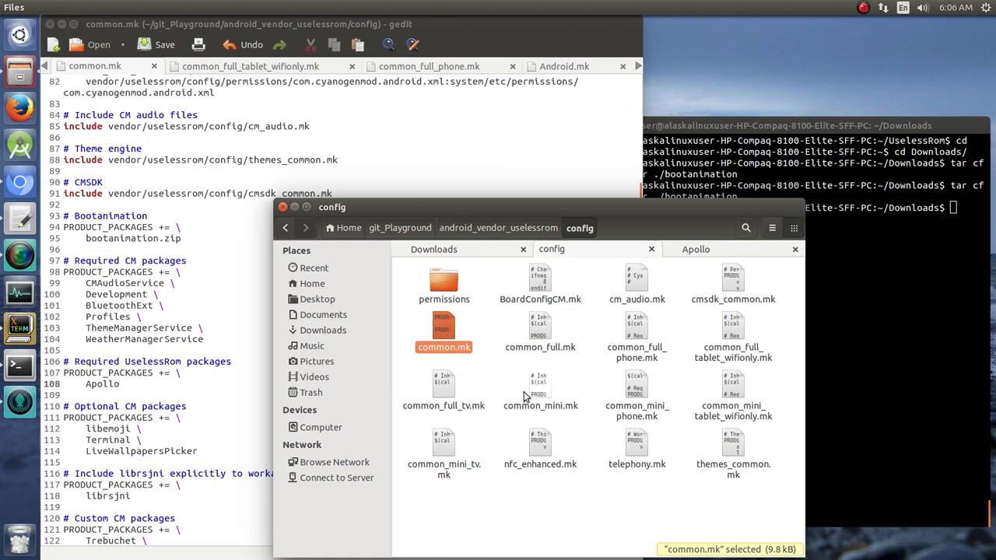
mouse_move(491, 481)
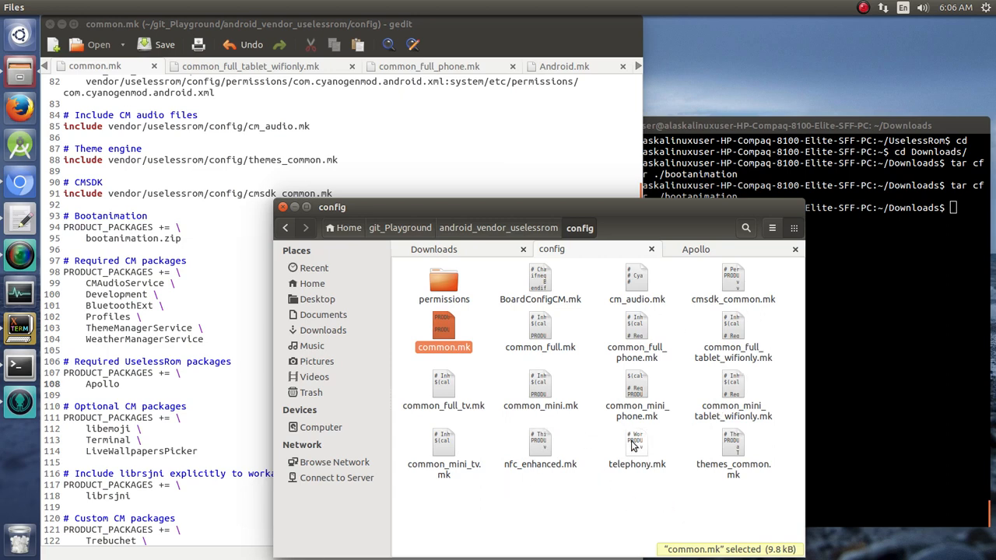
Load telephony.mk from the config folder to check its package list layout
double_click(636, 448)
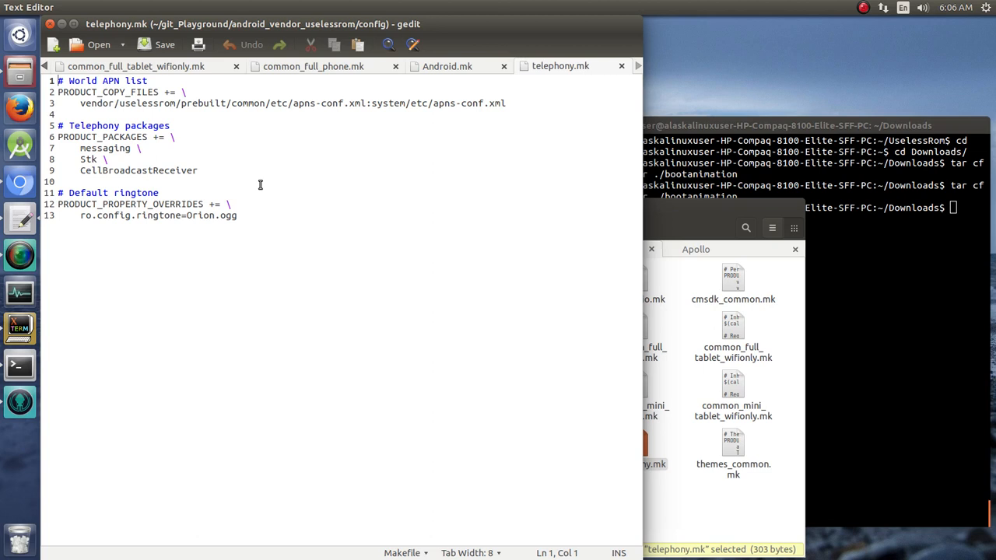
mouse_move(210, 149)
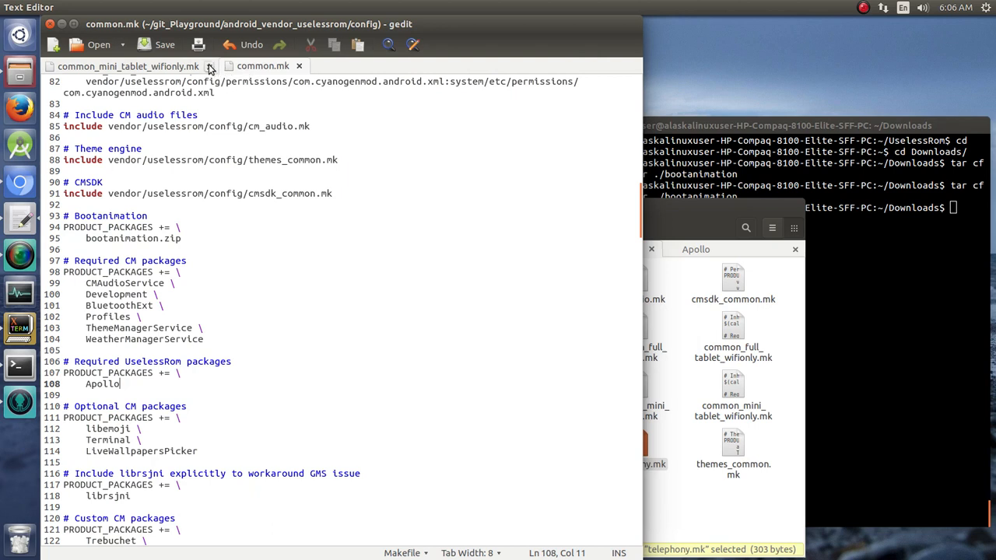
Close the common_mini_tablet_wifionly.mk tab, leaving only common.mk in gedit
click(209, 66)
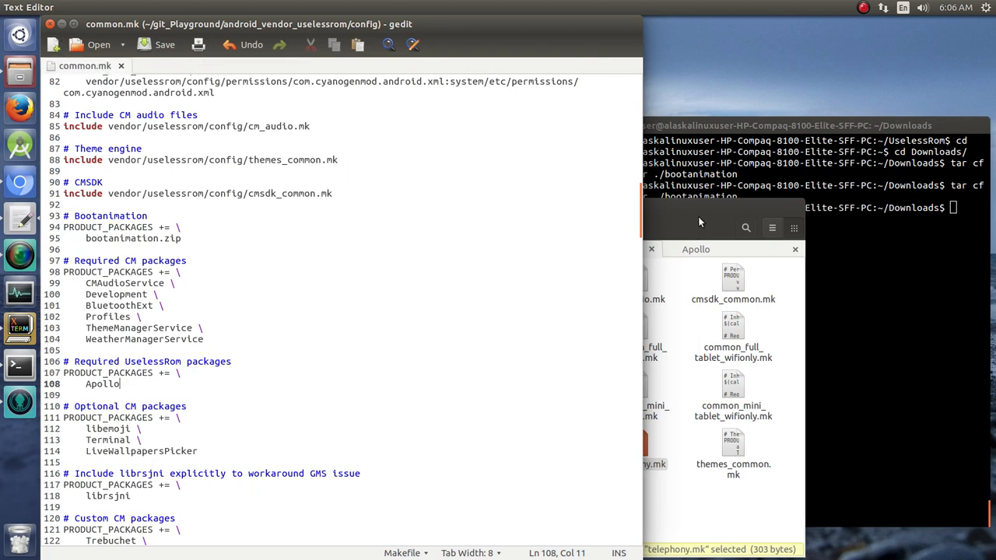
mouse_move(434, 211)
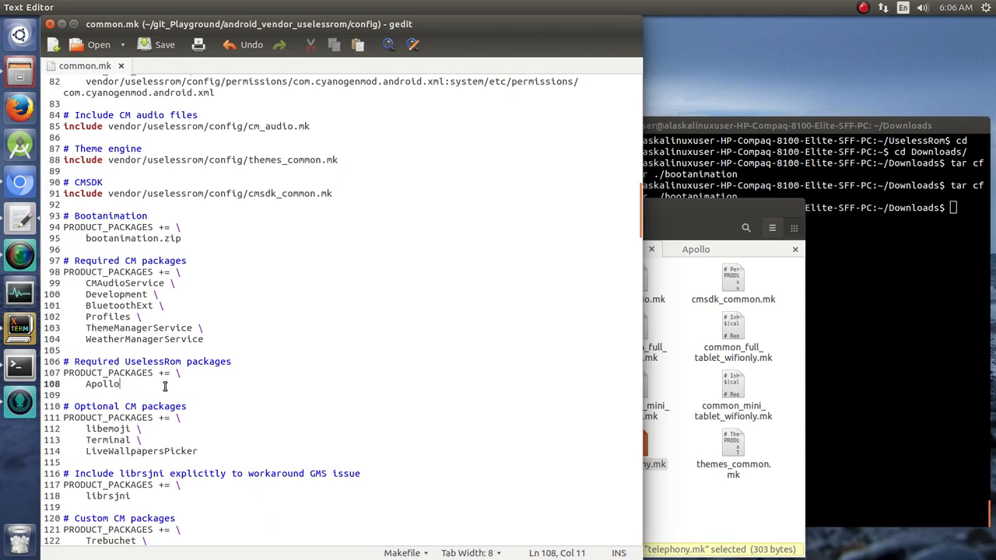
mouse_move(324, 159)
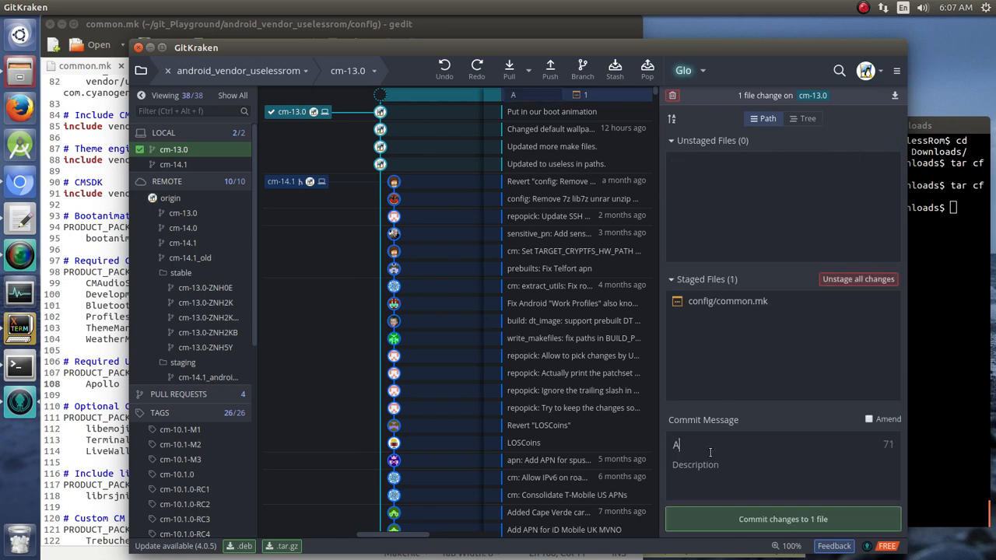
Commit the common.mk change with summary 'Added Apollo to config.' and description 'Added Apollo'
text(dded Apollo to config.)
click(784, 477)
text(Added Apoll)
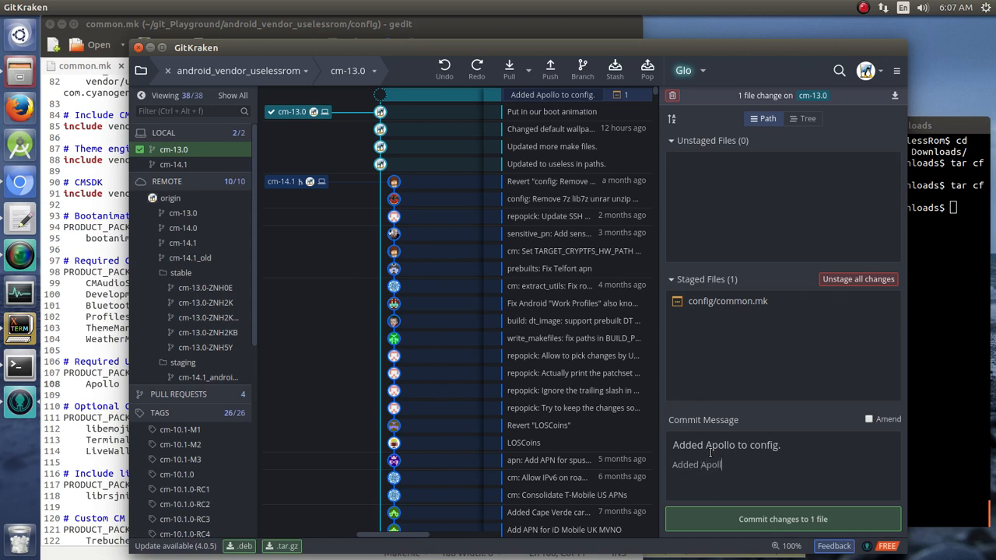
text(o.)
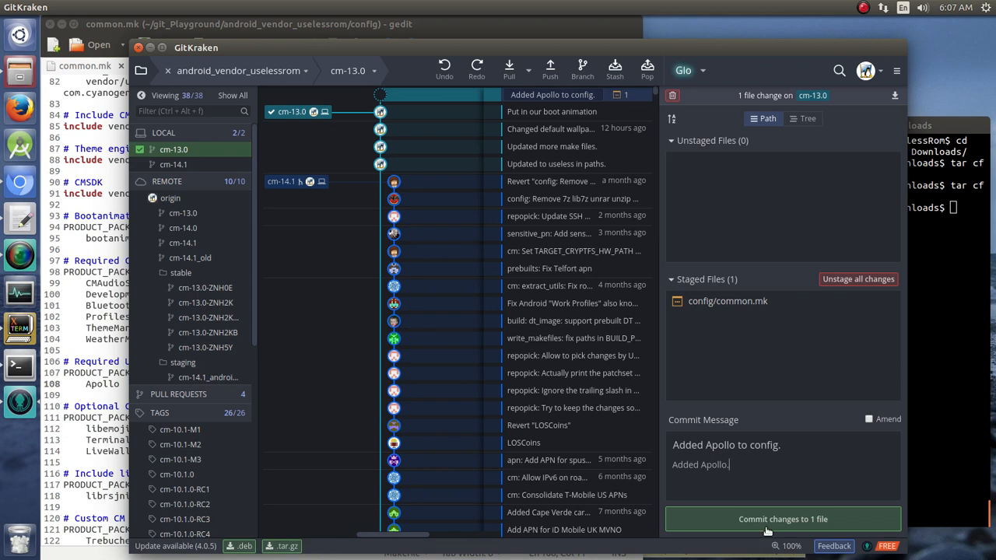
click(782, 520)
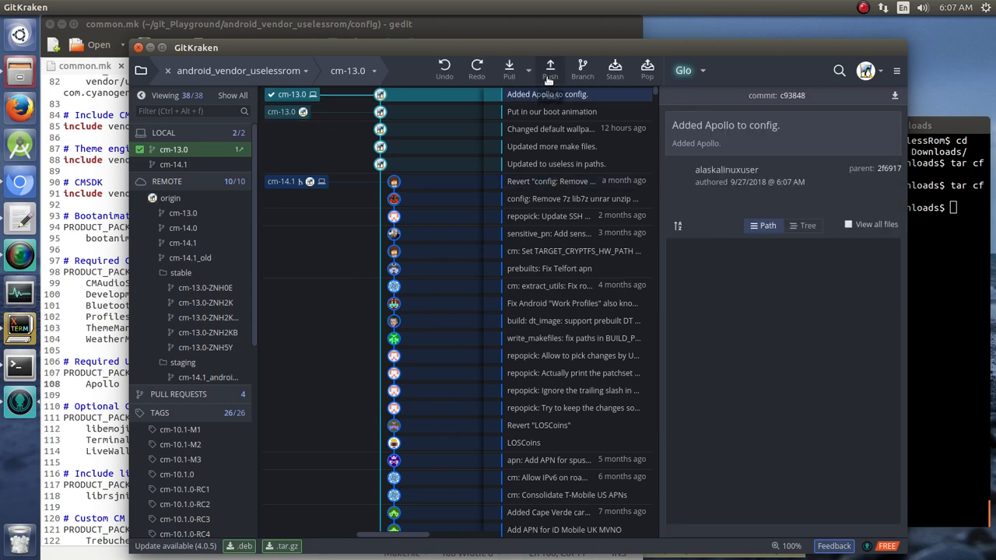